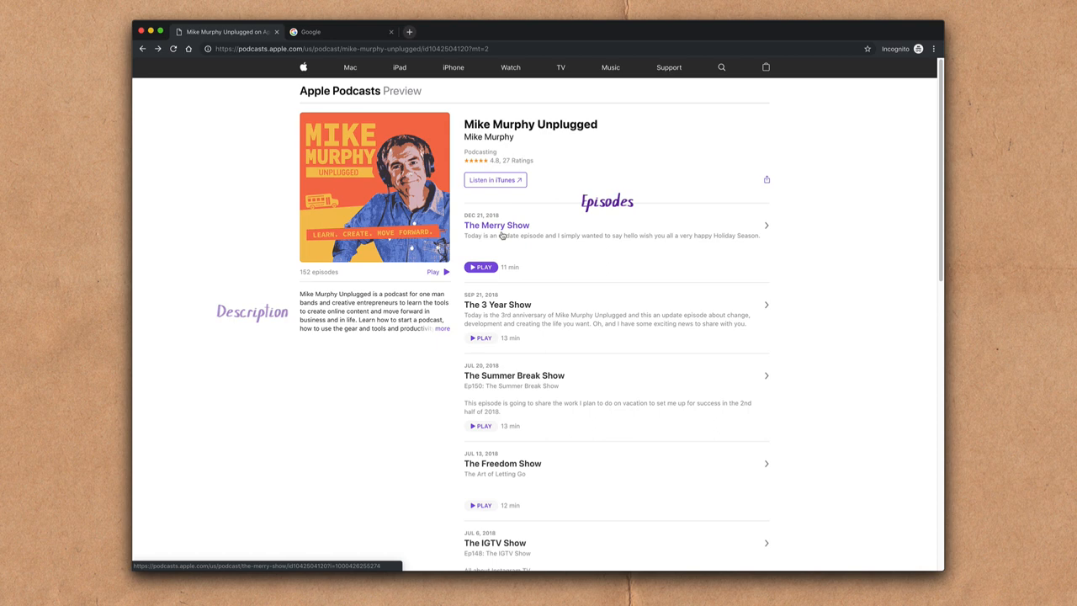
- Open The Merry Show episode page from the Mike Murphy Unplugged episode list
left_click(497, 226)
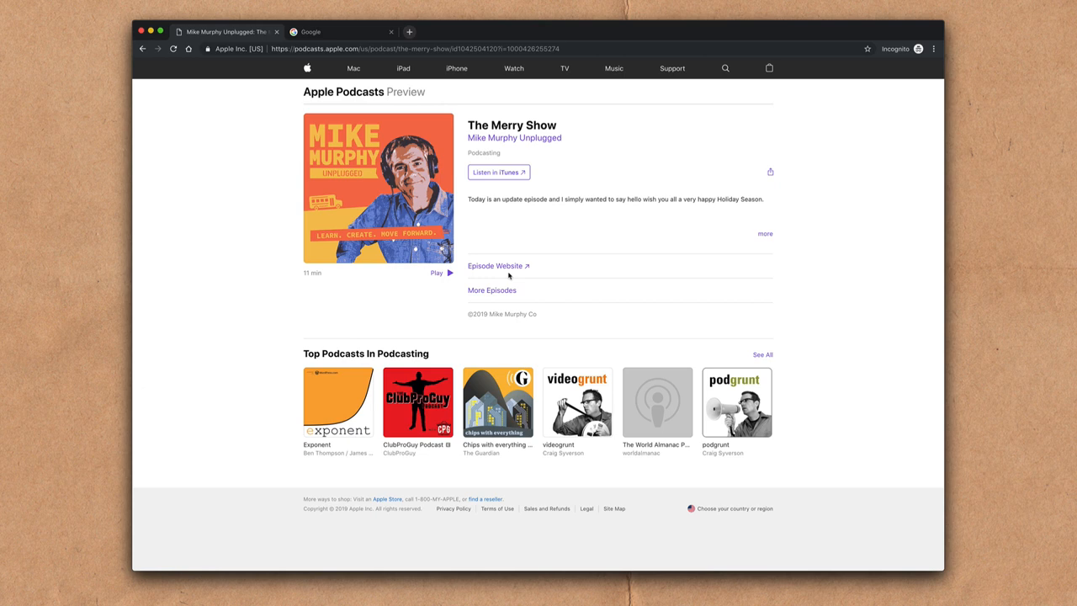
- Open The Merry Show's own episode website in a new tab
left_click(494, 266)
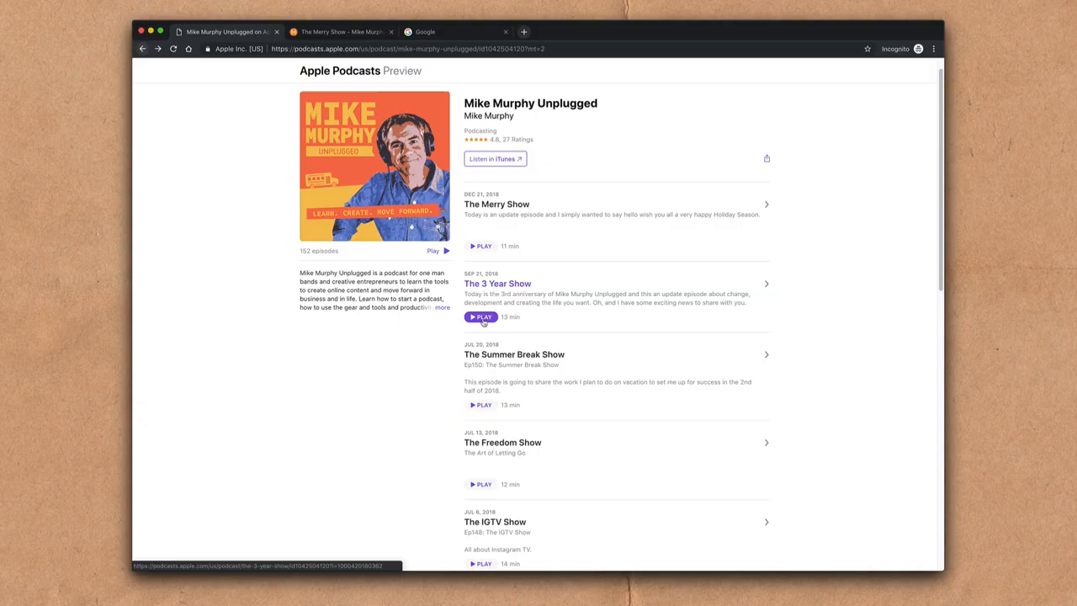
- Reveal the Twitter, Facebook and copy-link sharing options beside the podcast title
left_click(494, 158)
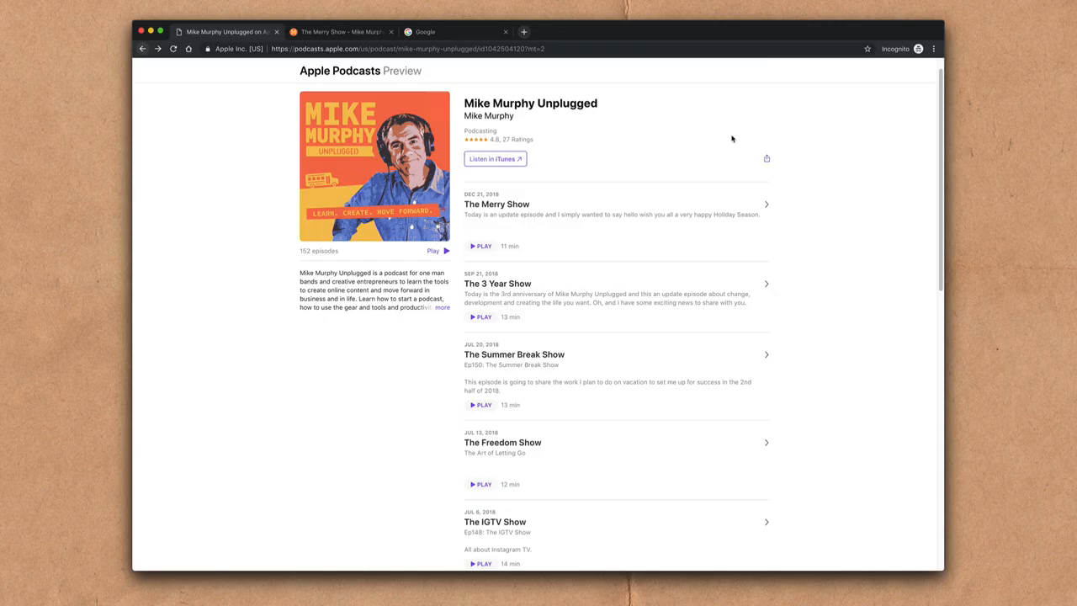
left_click(767, 158)
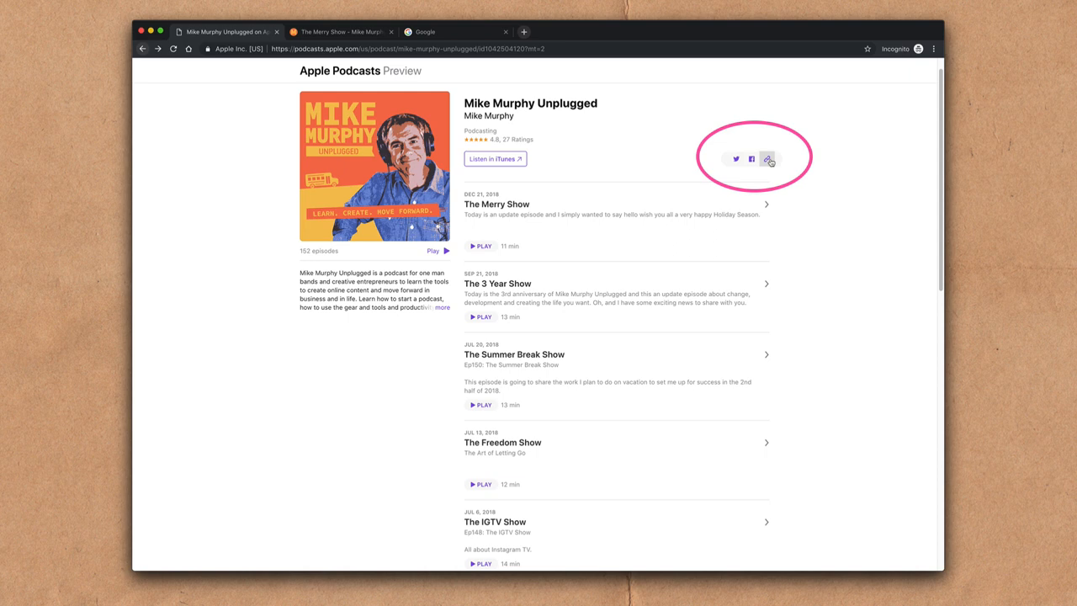
- From Google results for 'mike murphy unplugged', reopen the Apple Podcasts page in a new tab
left_click(457, 32)
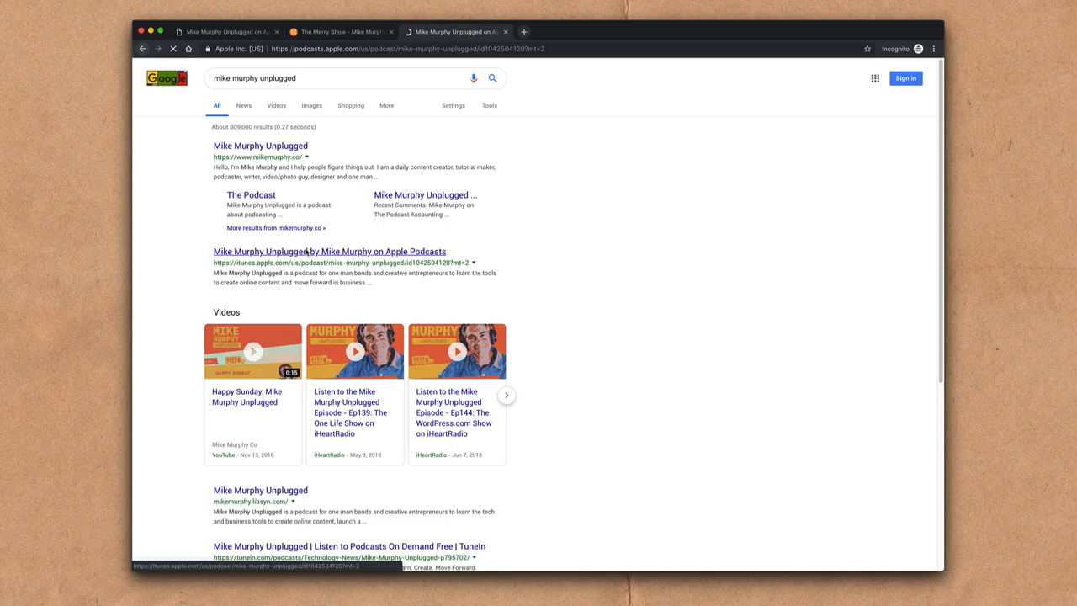
left_click(330, 251)
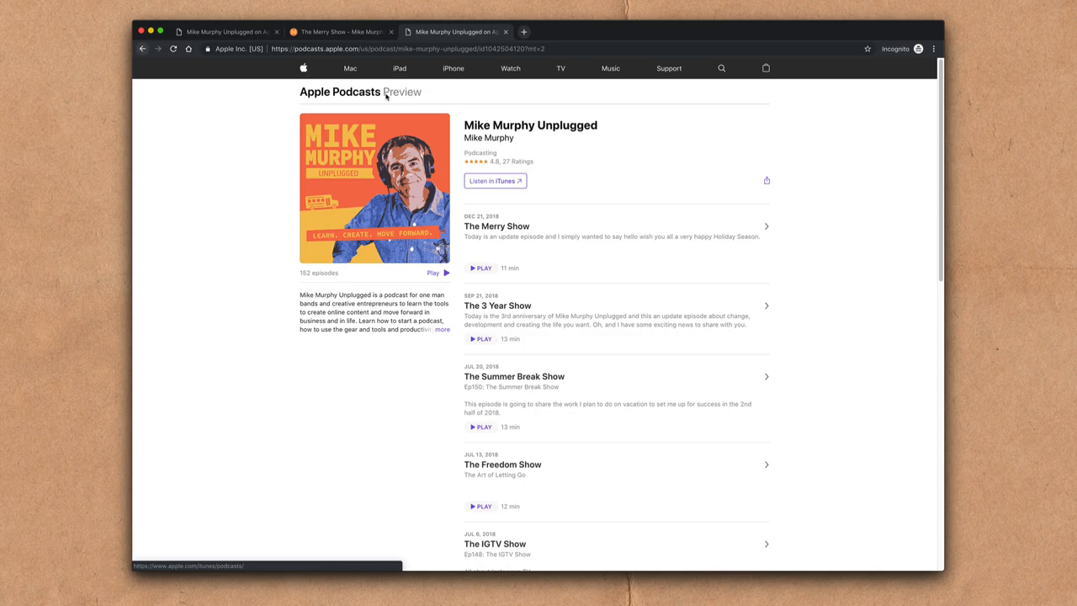